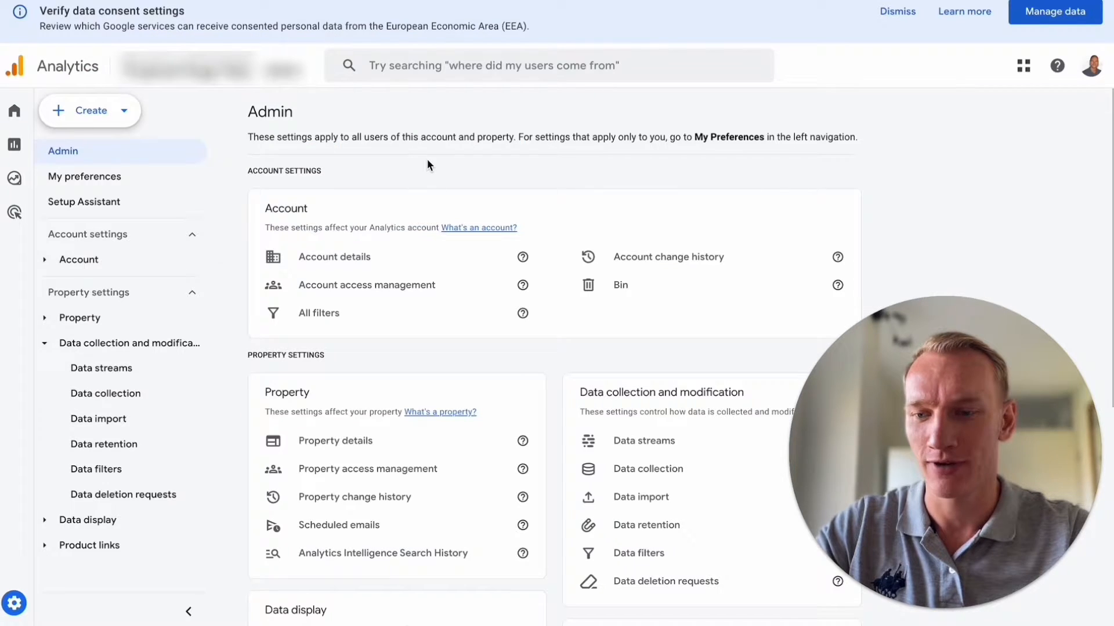
mouse_move(237, 339)
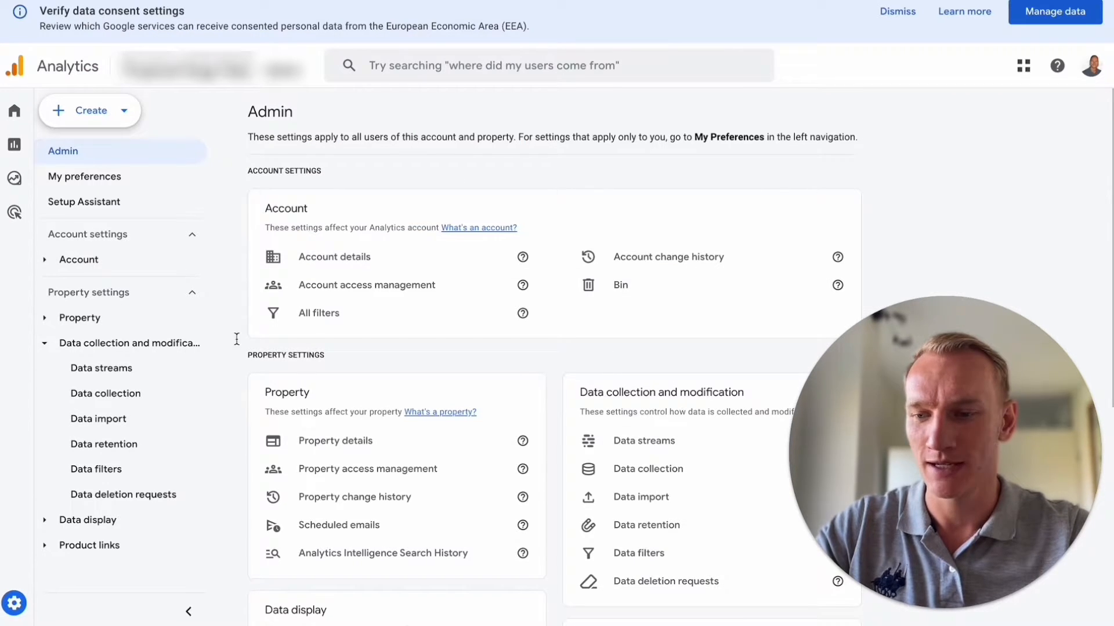
mouse_move(641, 441)
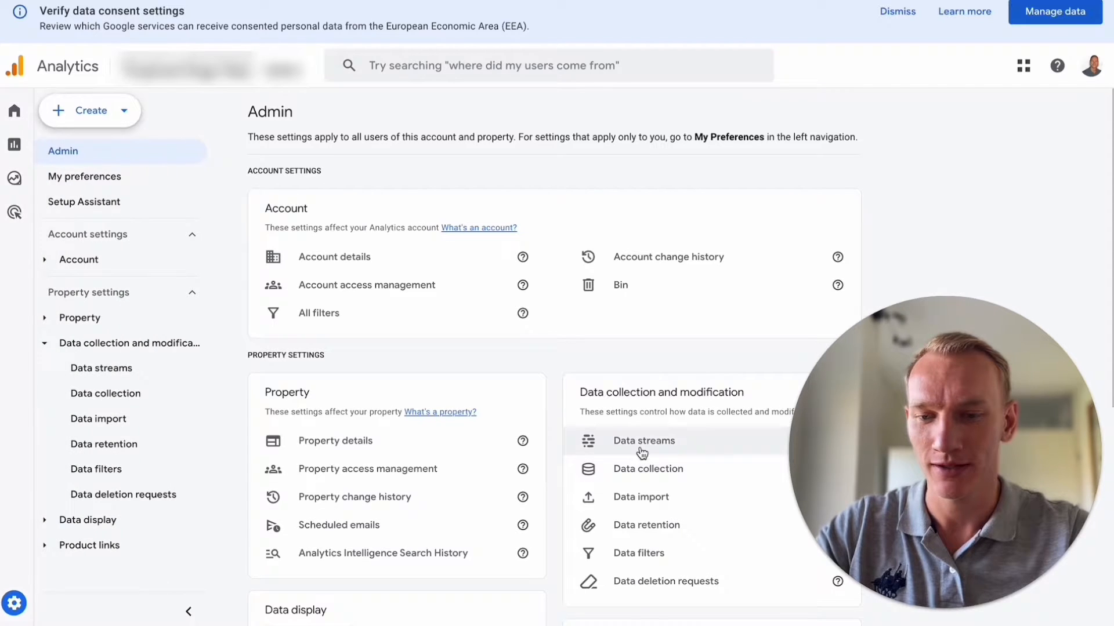
View the web data stream's consent settings to check ads measurement and personalisation signals.
click(643, 441)
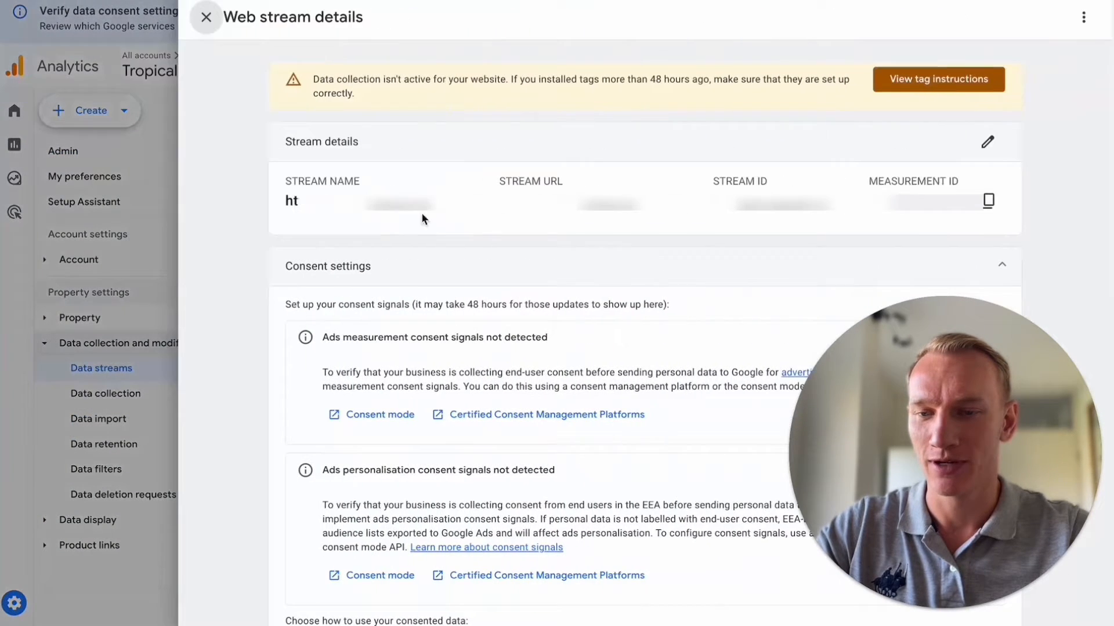
scroll(down, 3)
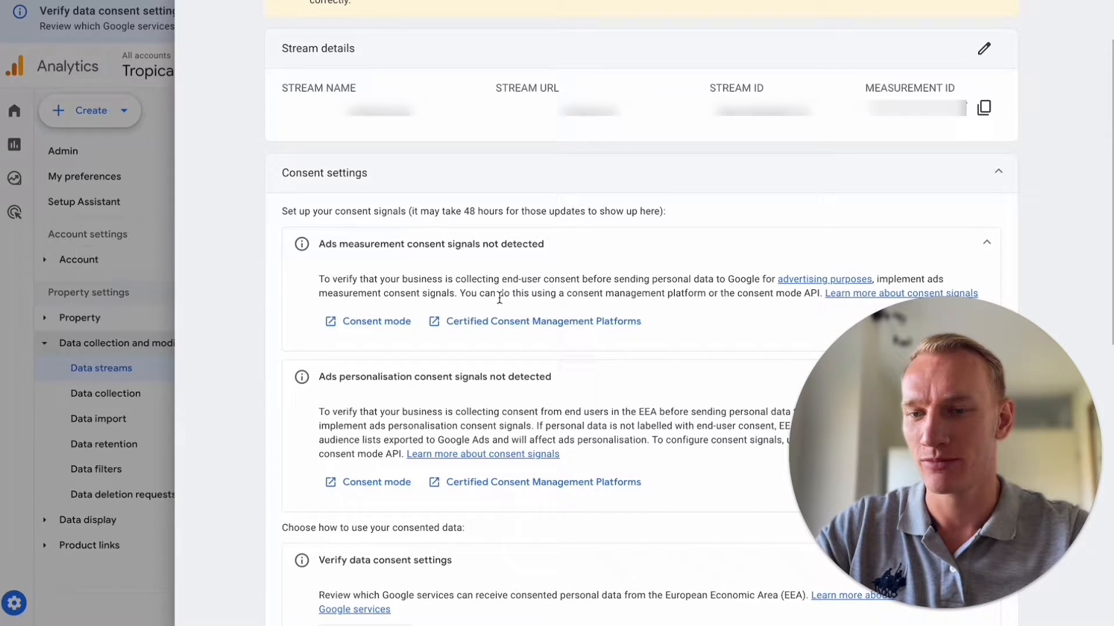
mouse_move(542, 395)
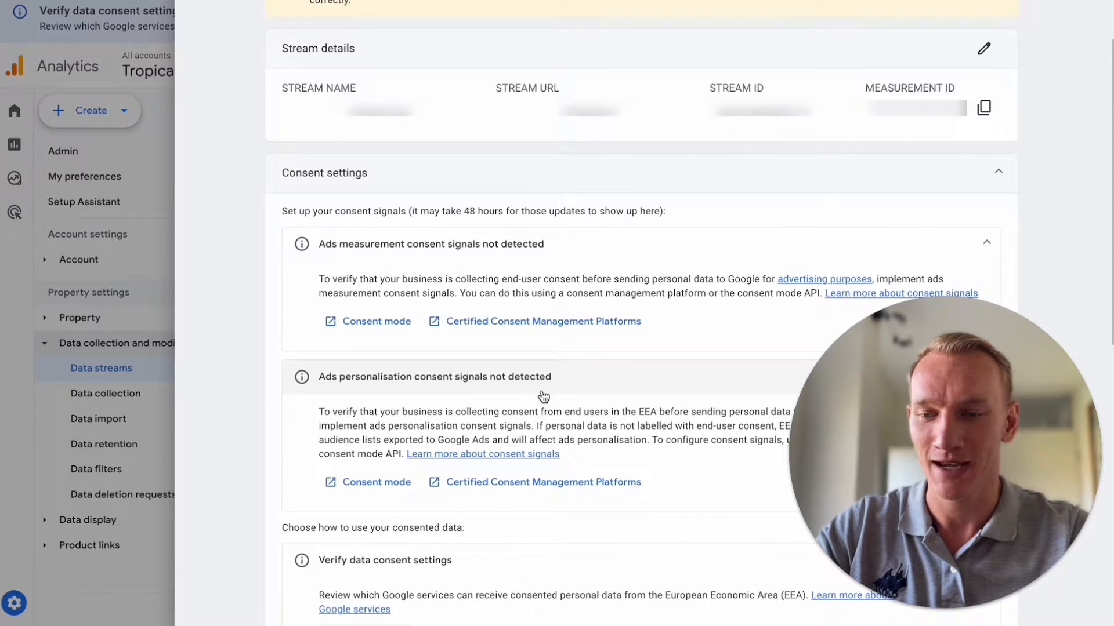
mouse_move(413, 392)
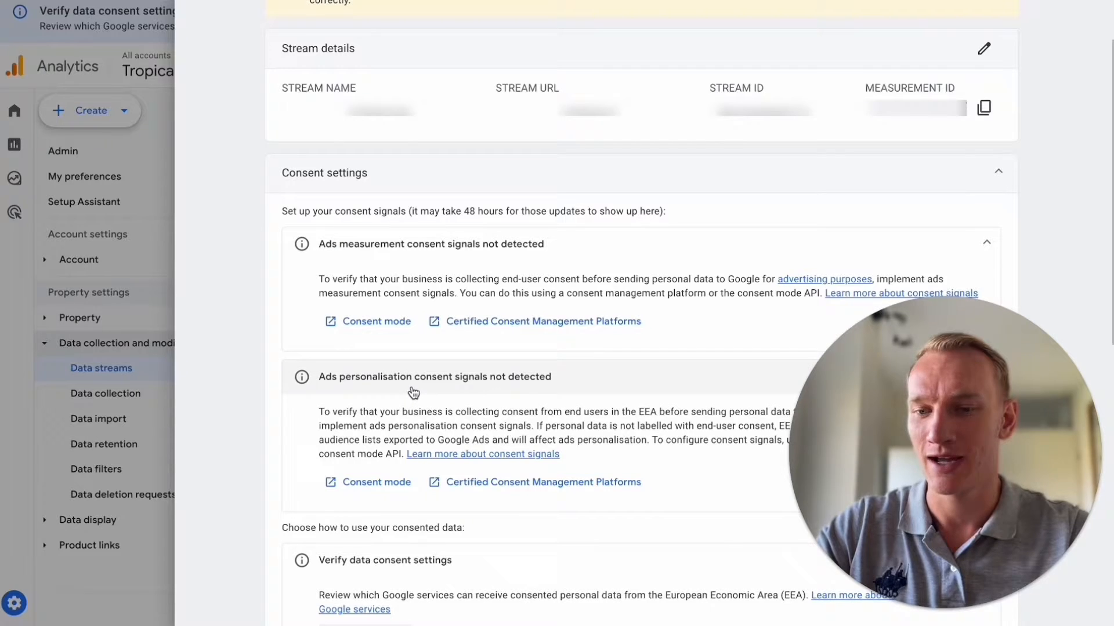
mouse_move(513, 394)
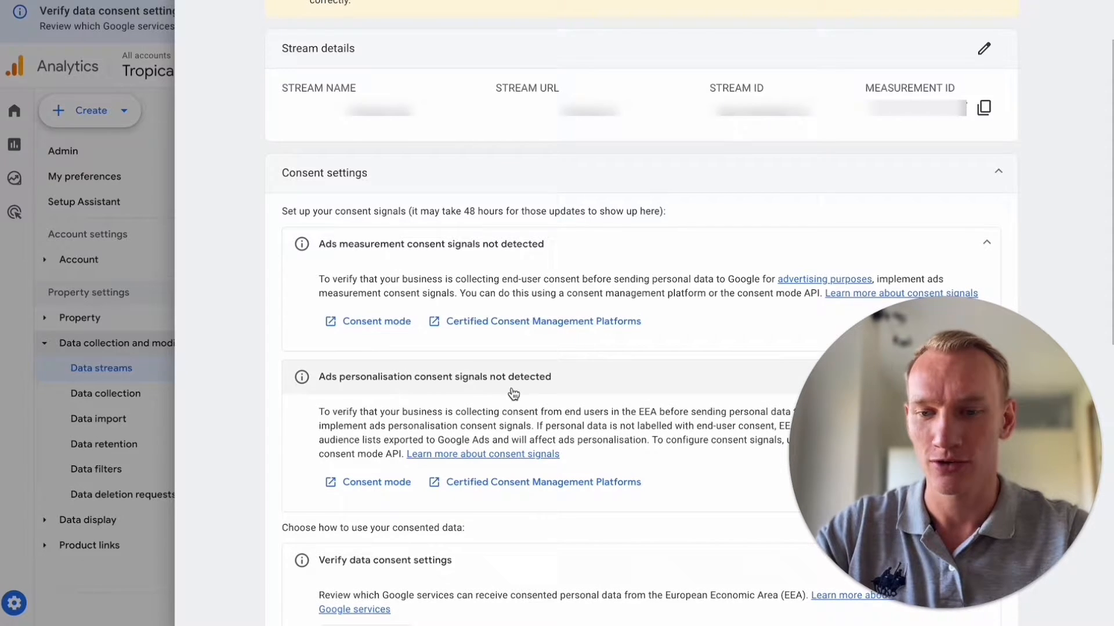
mouse_move(575, 429)
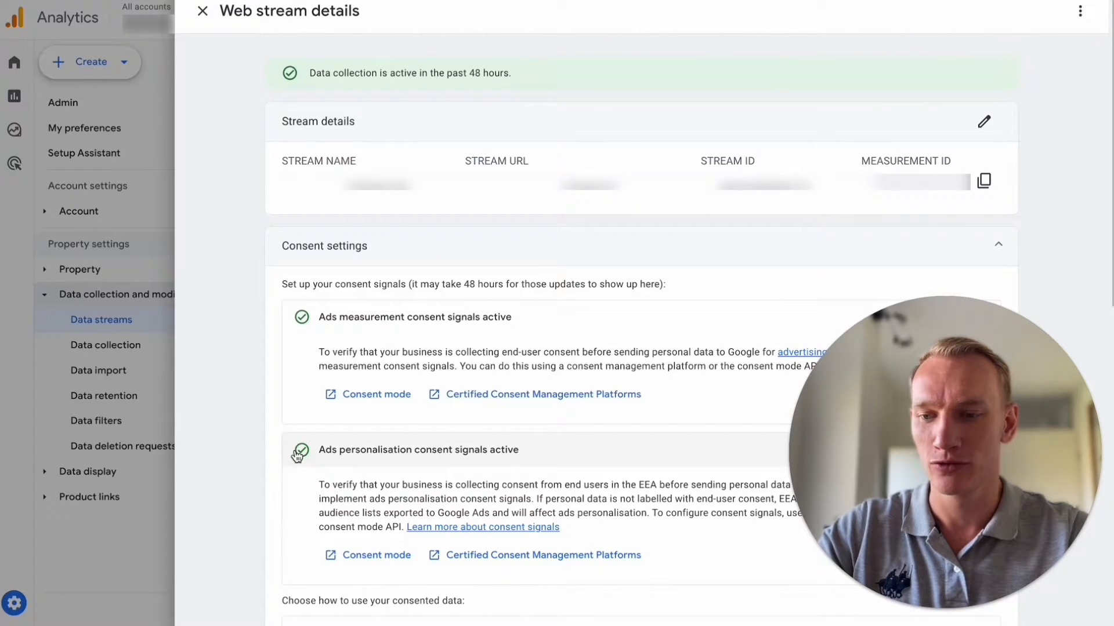
mouse_move(263, 427)
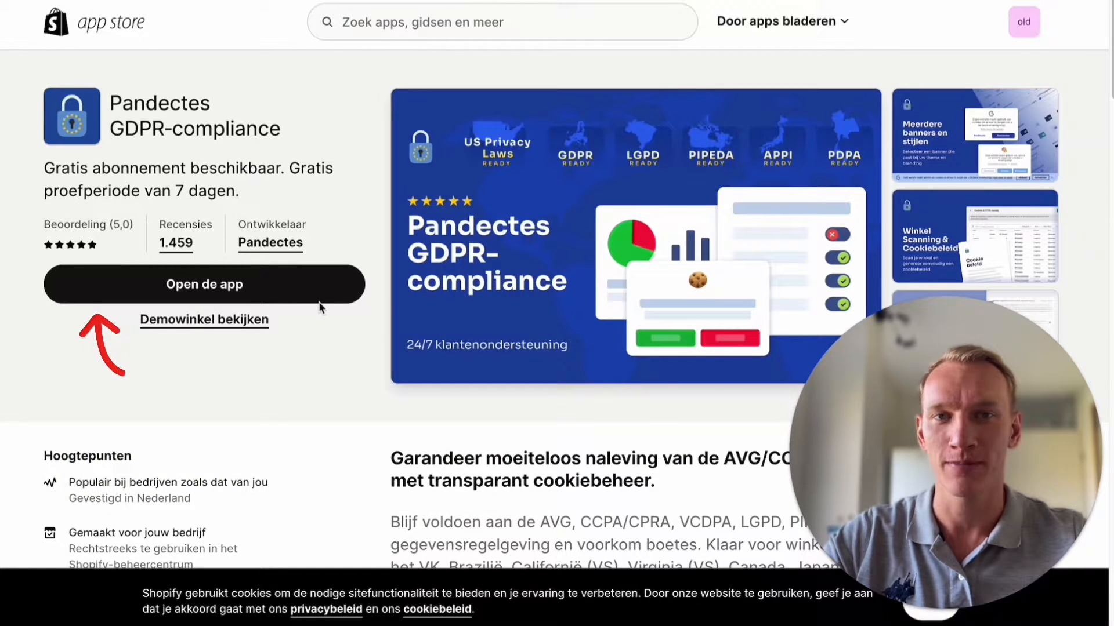
Launch the Pandectes GDPR Compliance app dashboard showing the consent banner active.
click(204, 284)
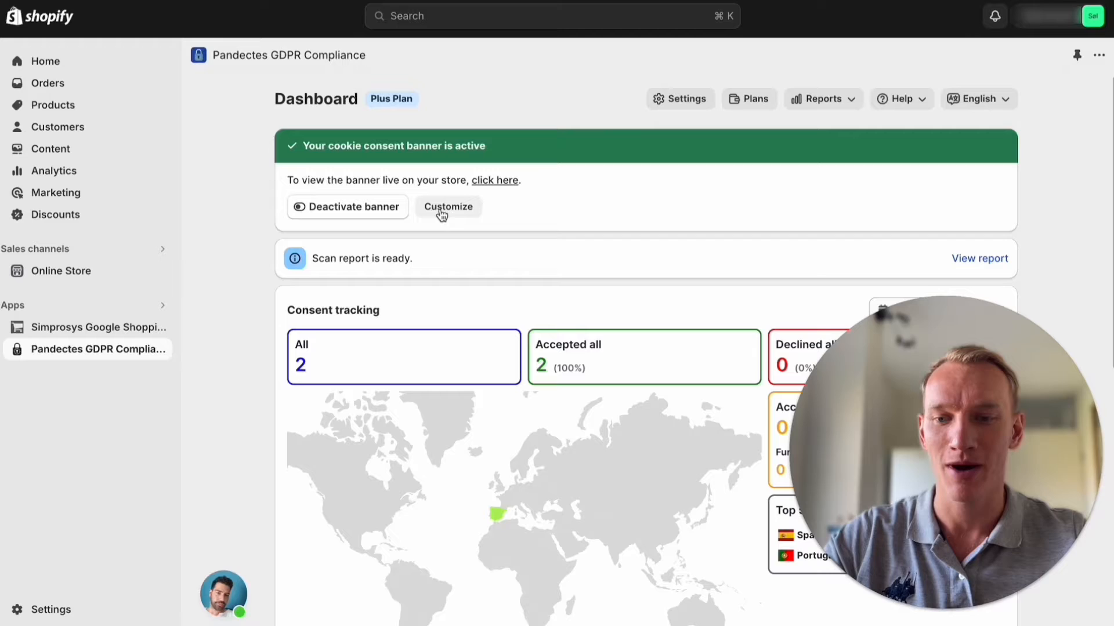
mouse_move(506, 276)
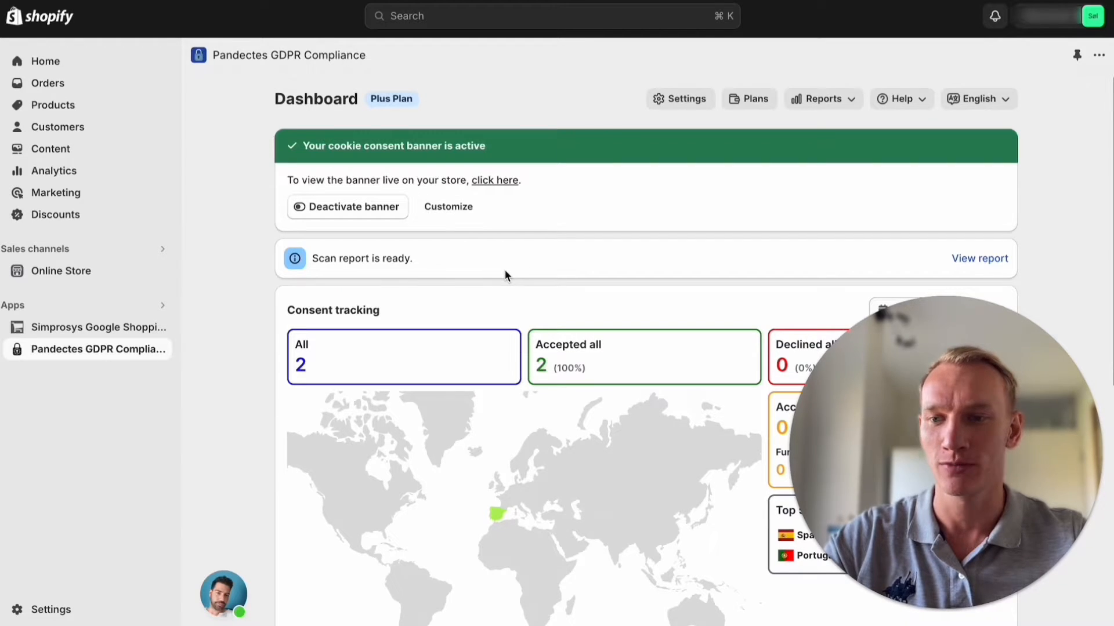
mouse_move(520, 270)
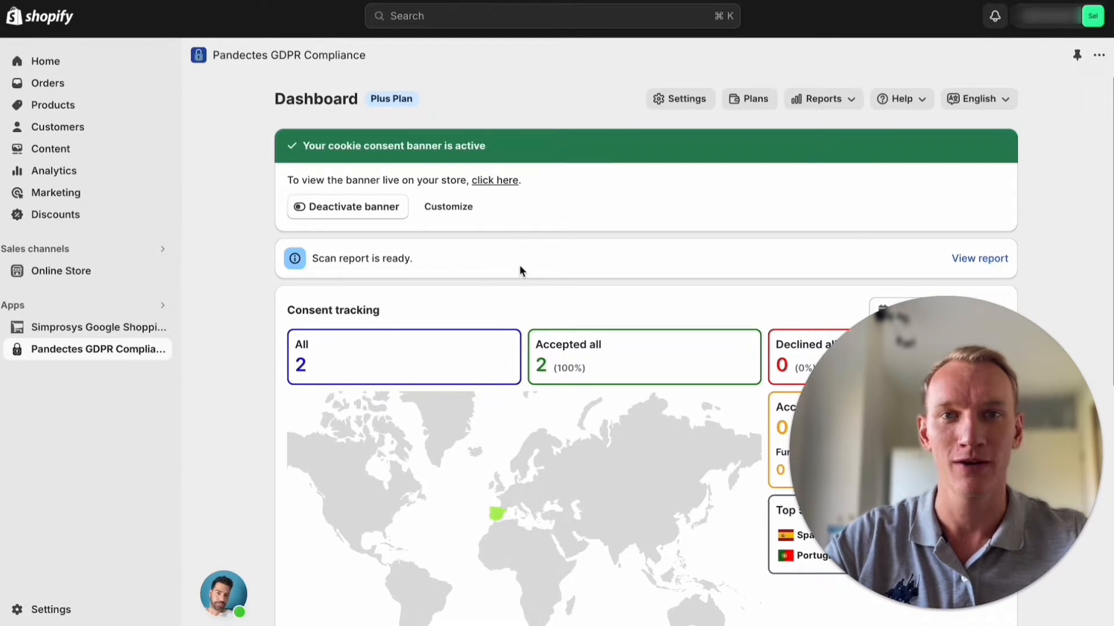
mouse_move(110, 382)
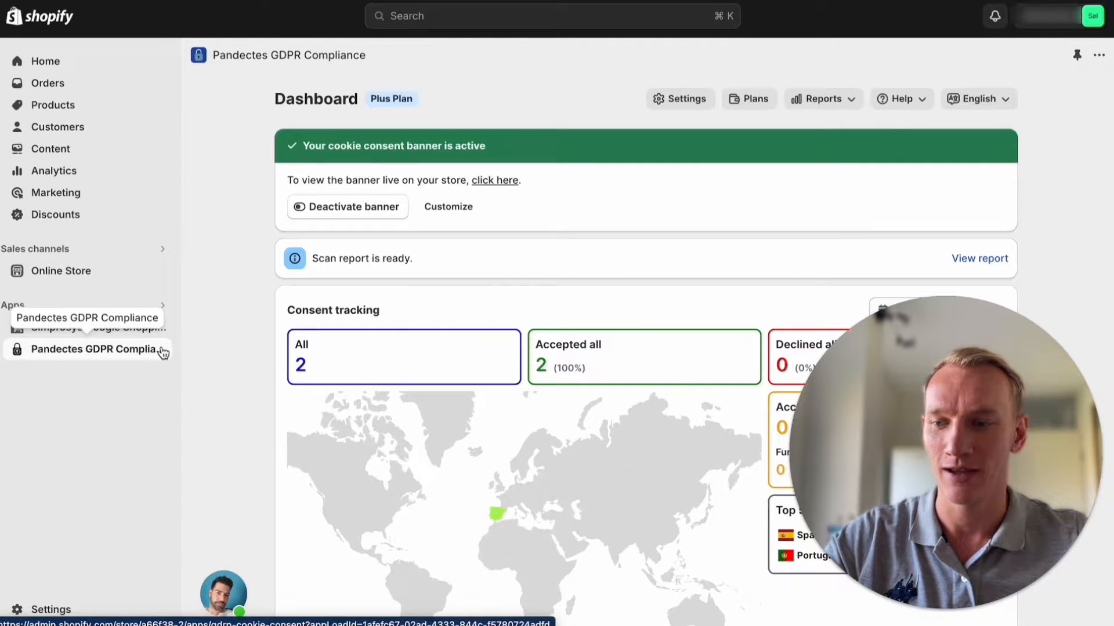
mouse_move(568, 276)
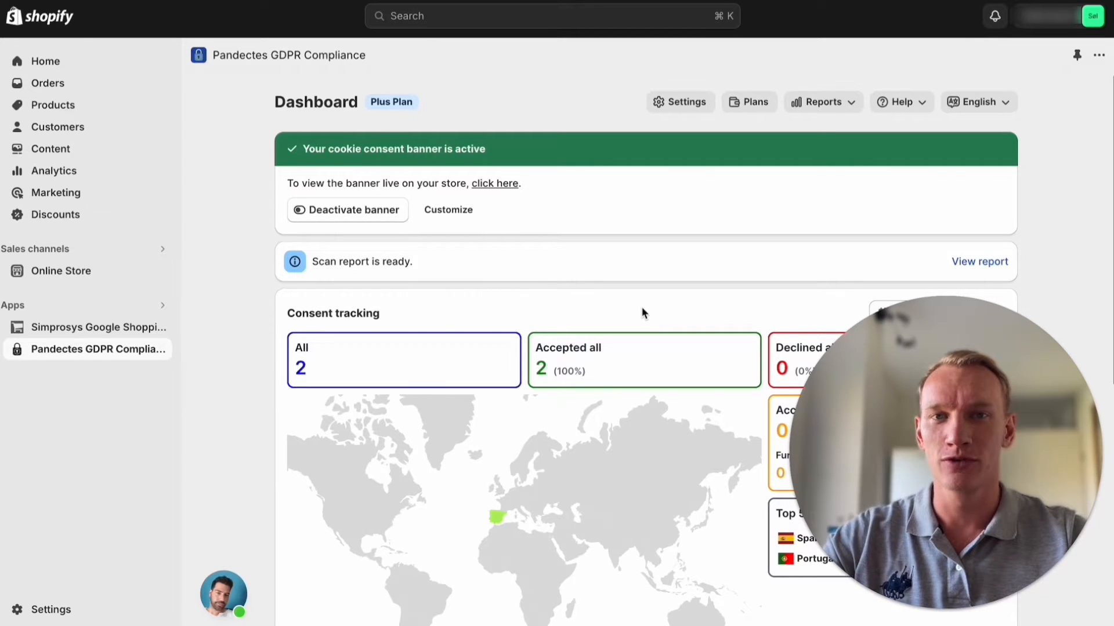
mouse_move(586, 333)
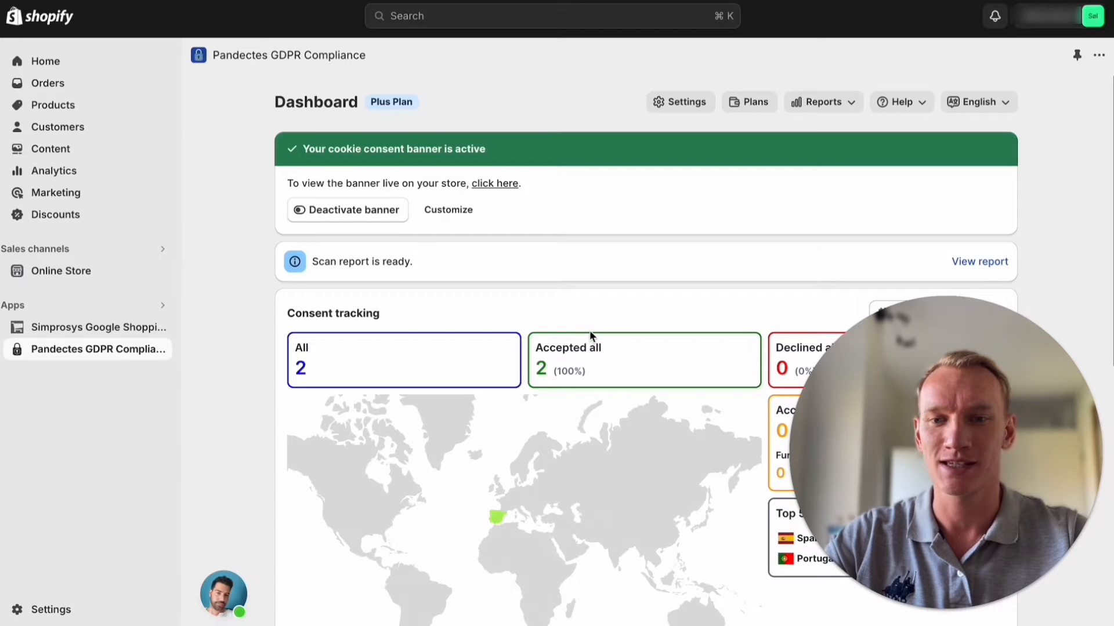
mouse_move(555, 302)
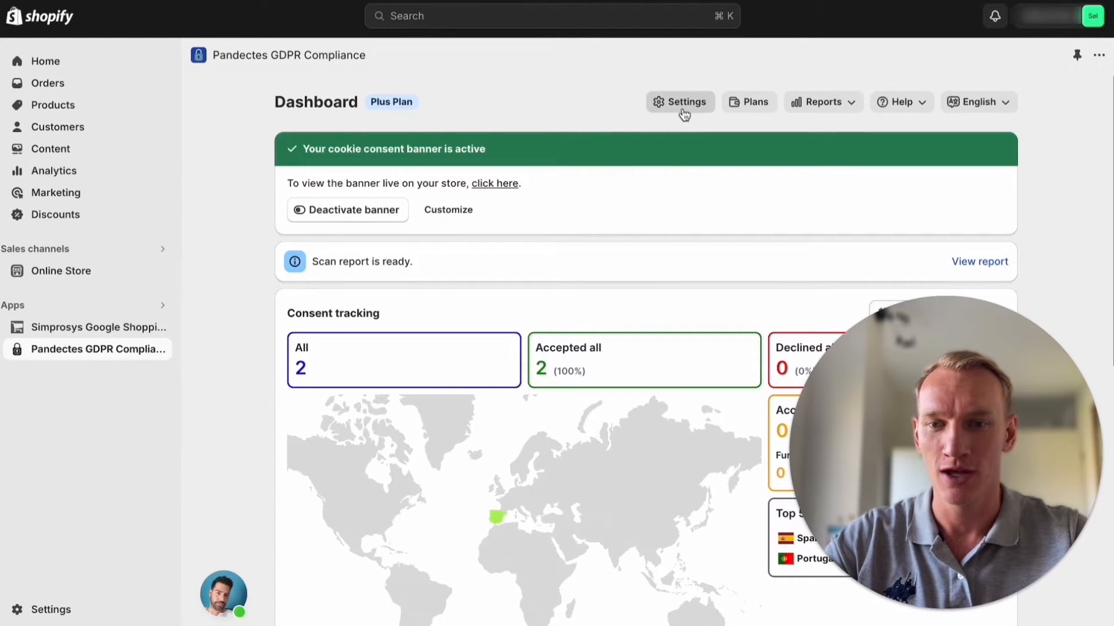
In banner behaviour settings, turn off the close-icon secondary button under preferences mode.
click(678, 102)
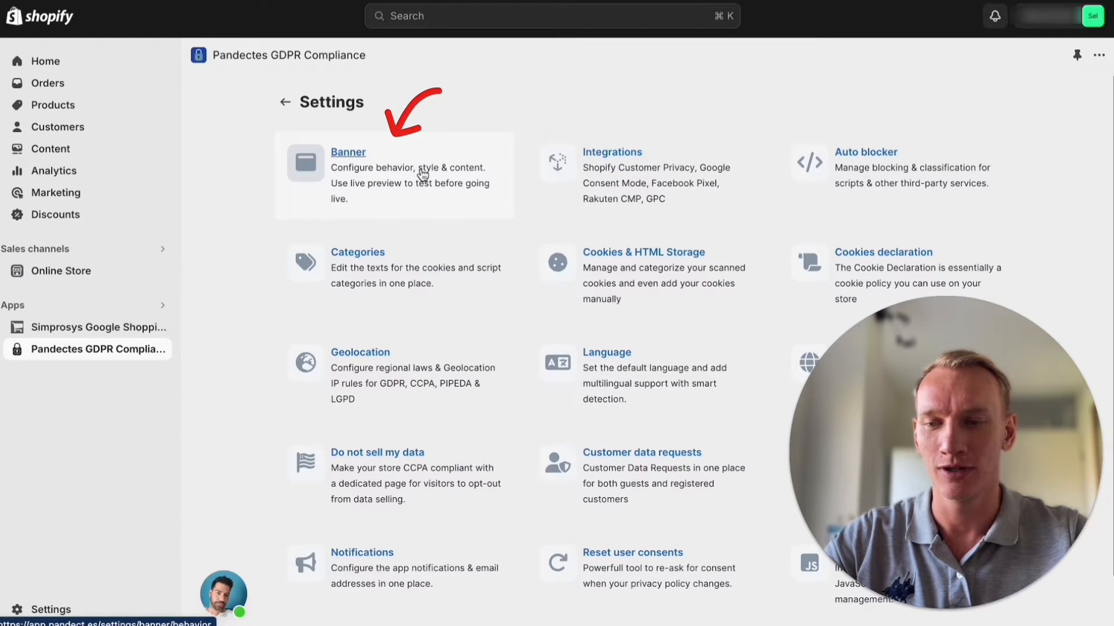
click(348, 152)
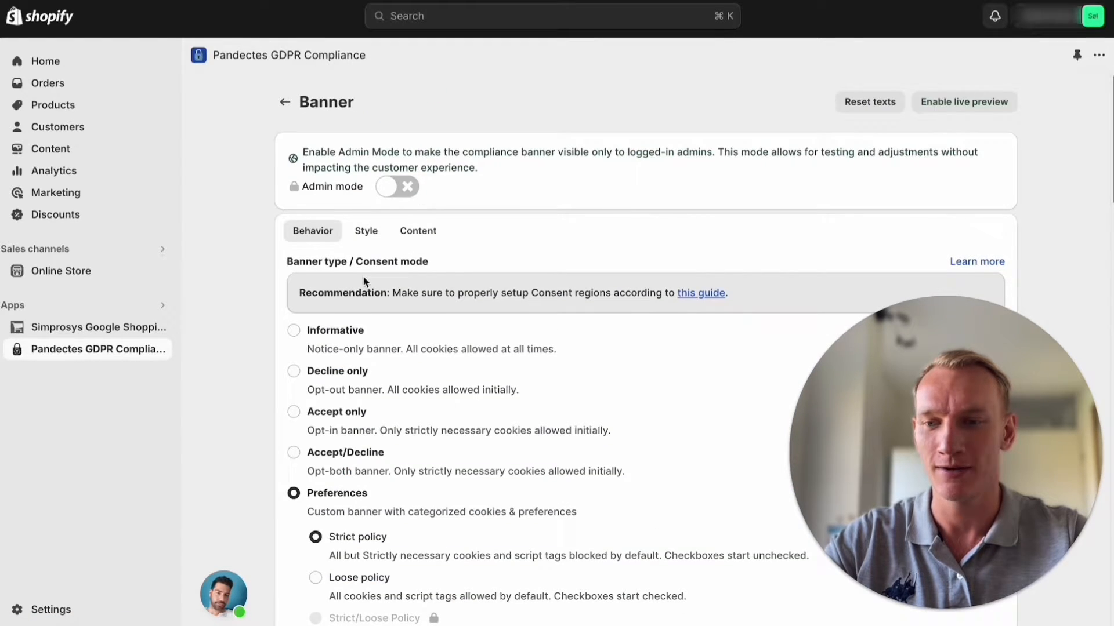
scroll(down, 3)
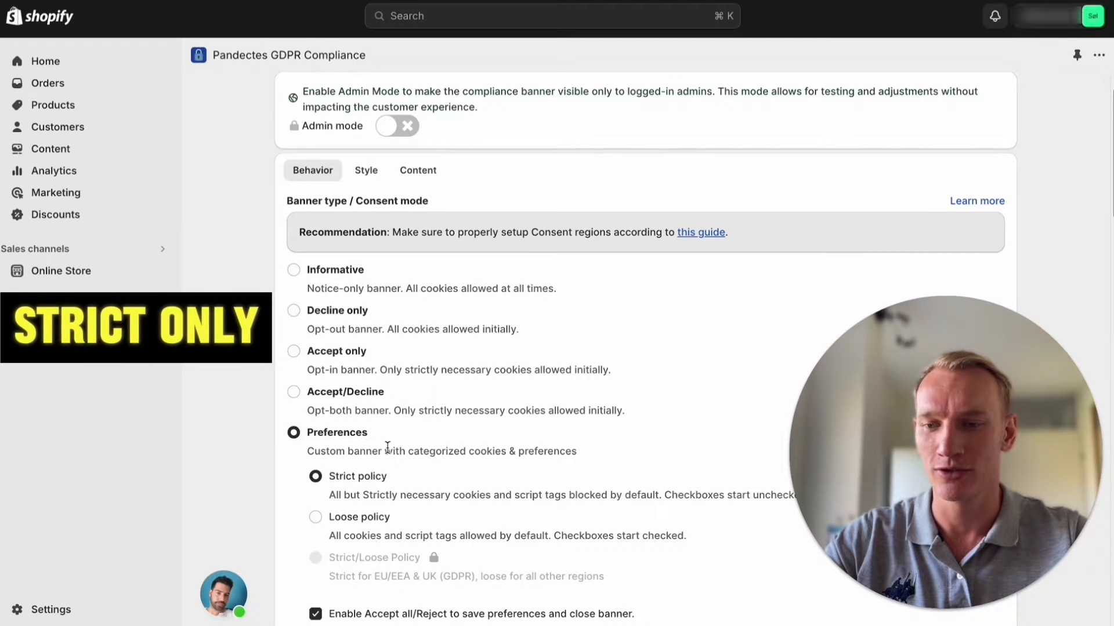
scroll(down, 3)
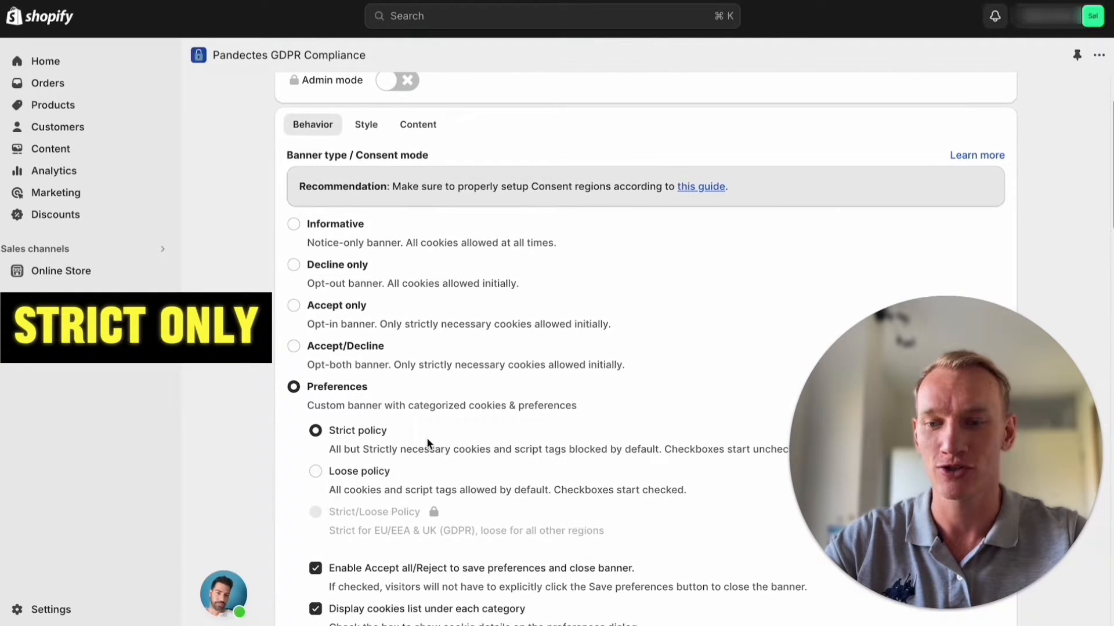
scroll(down, 3)
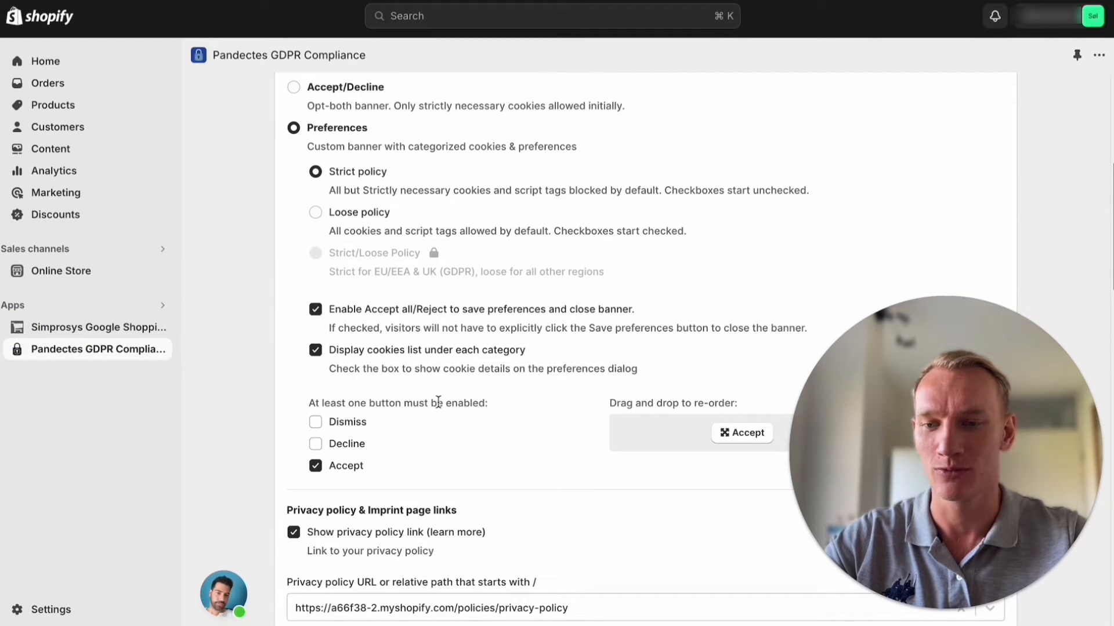
scroll(down, 3)
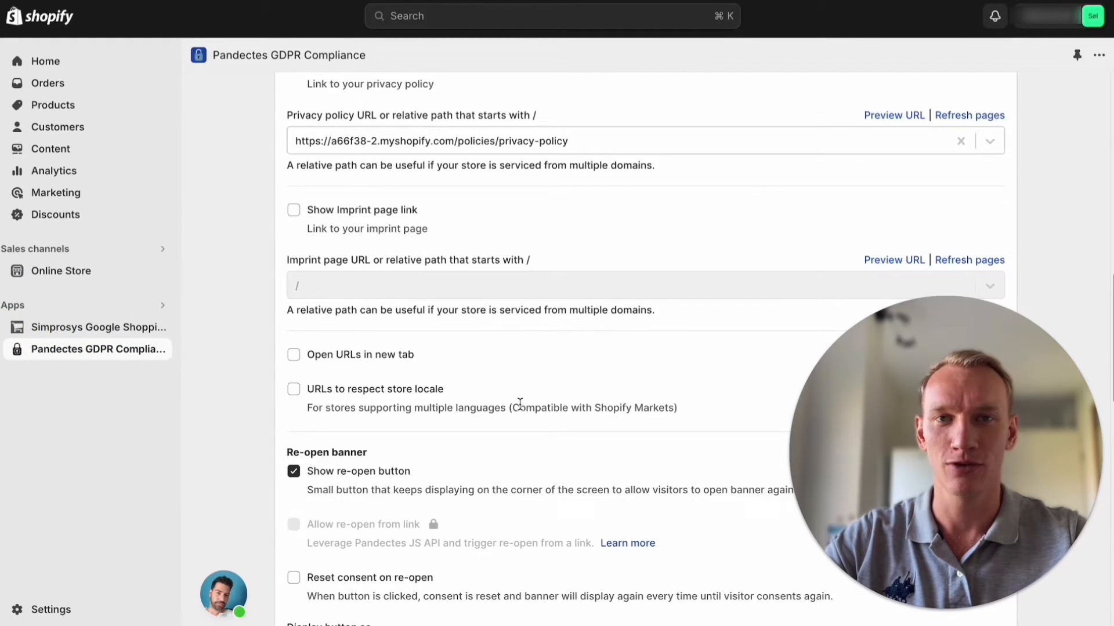
scroll(down, 3)
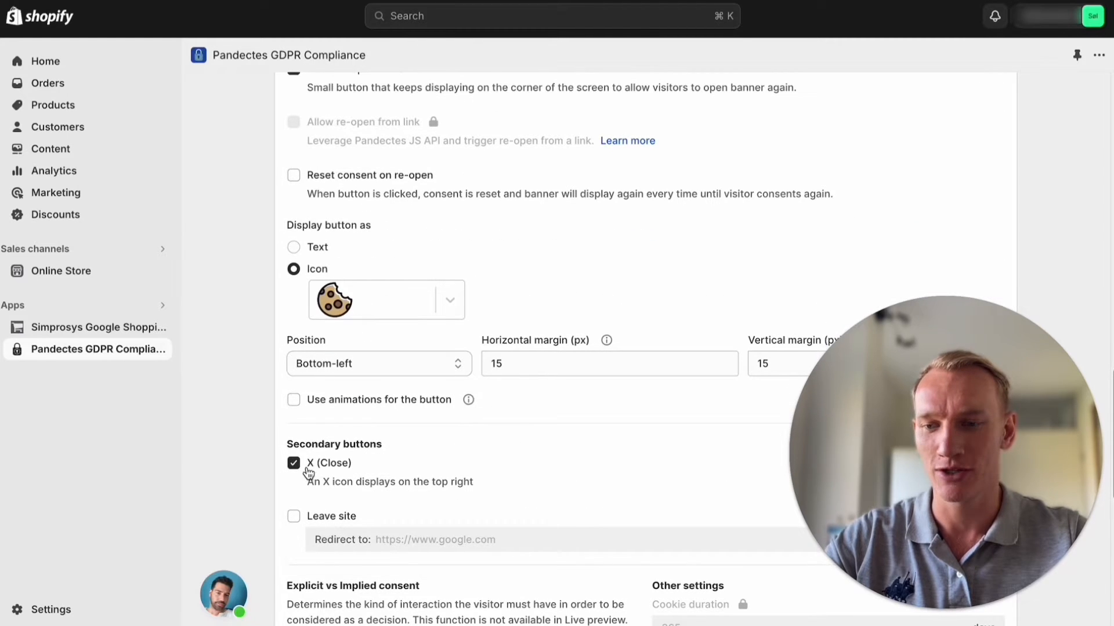
click(293, 462)
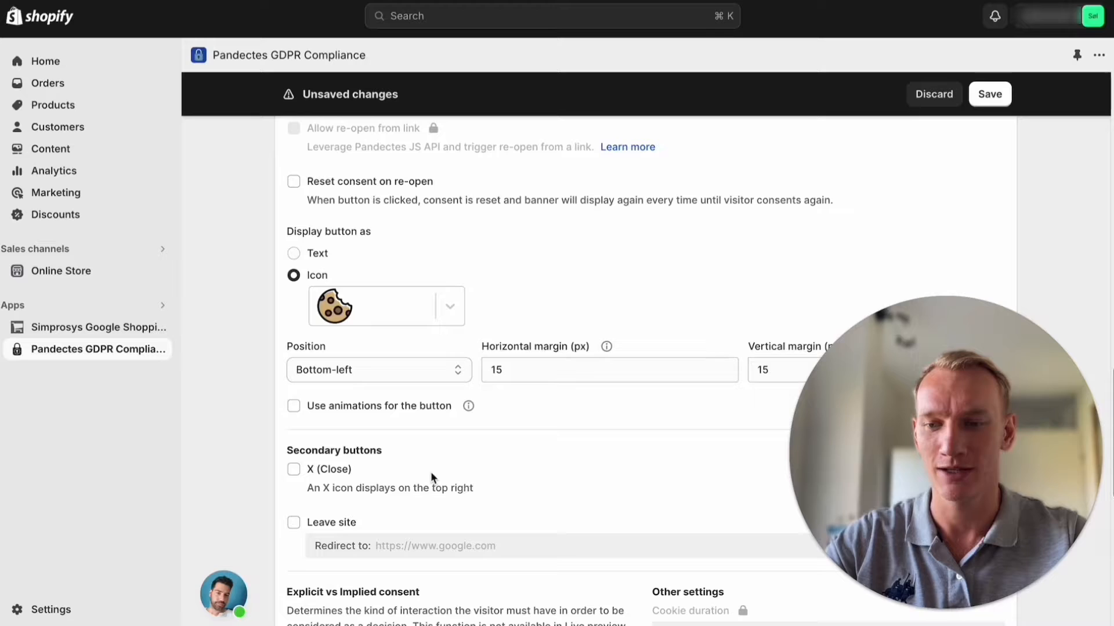
Save the banner behaviour changes and confirm the 'Action completed successfully' toast.
click(988, 94)
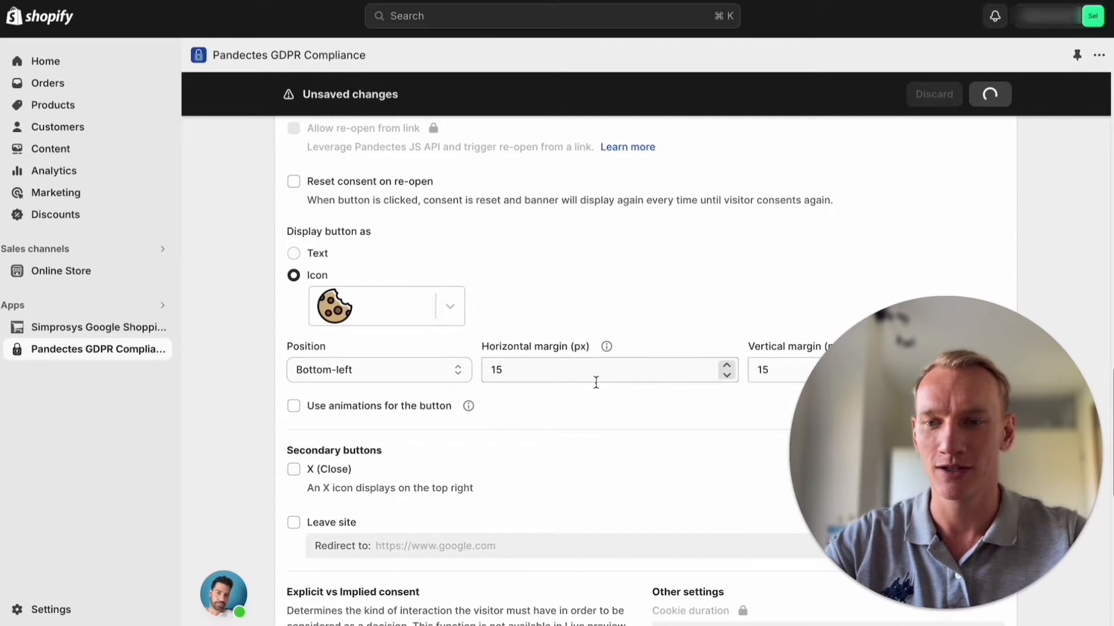
click(990, 94)
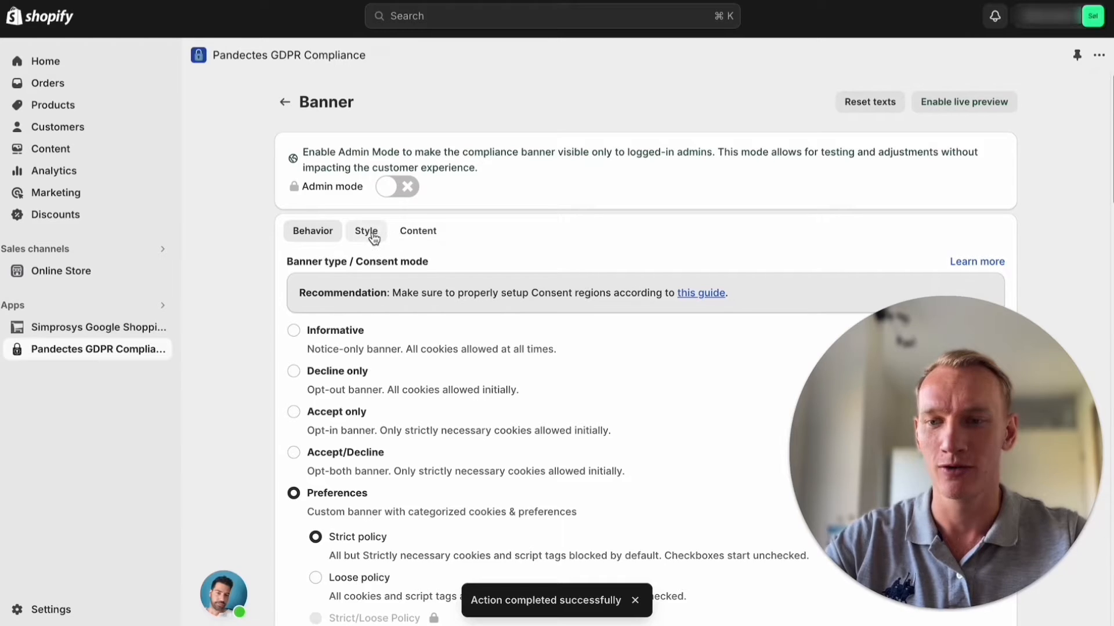
Review the banner Style settings, keeping Position as a bar at the bottom with Wired theme.
click(366, 229)
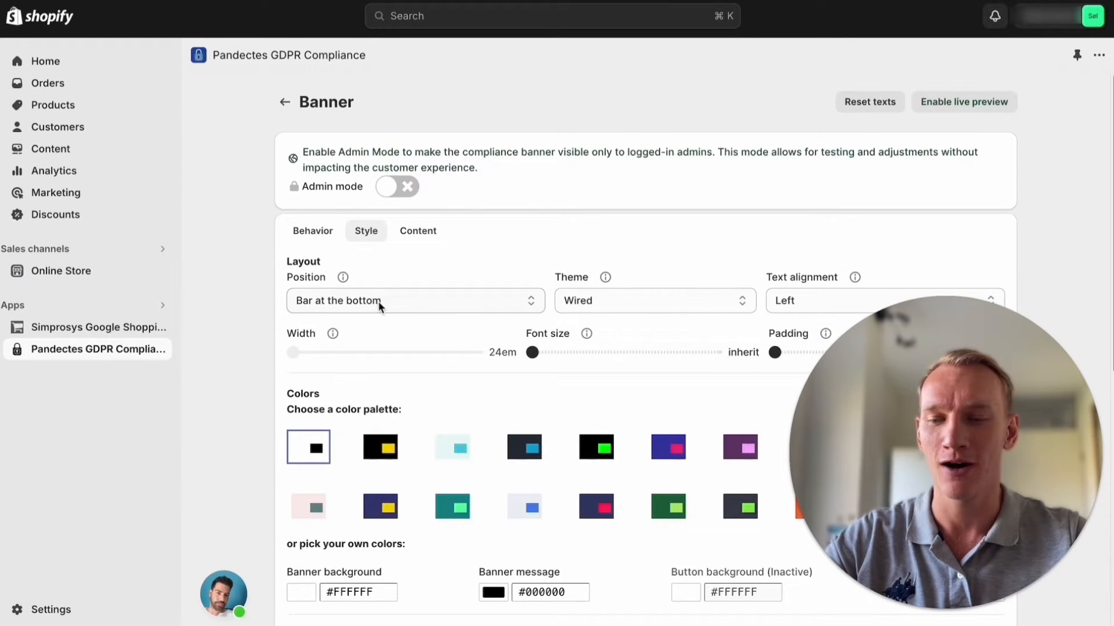
mouse_move(425, 309)
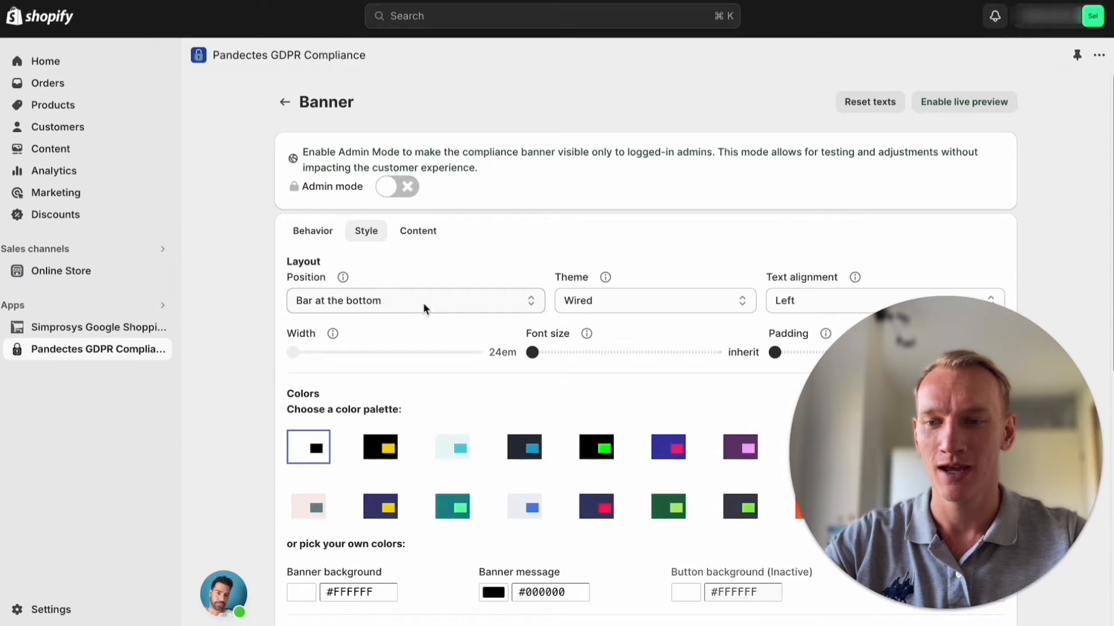
click(415, 301)
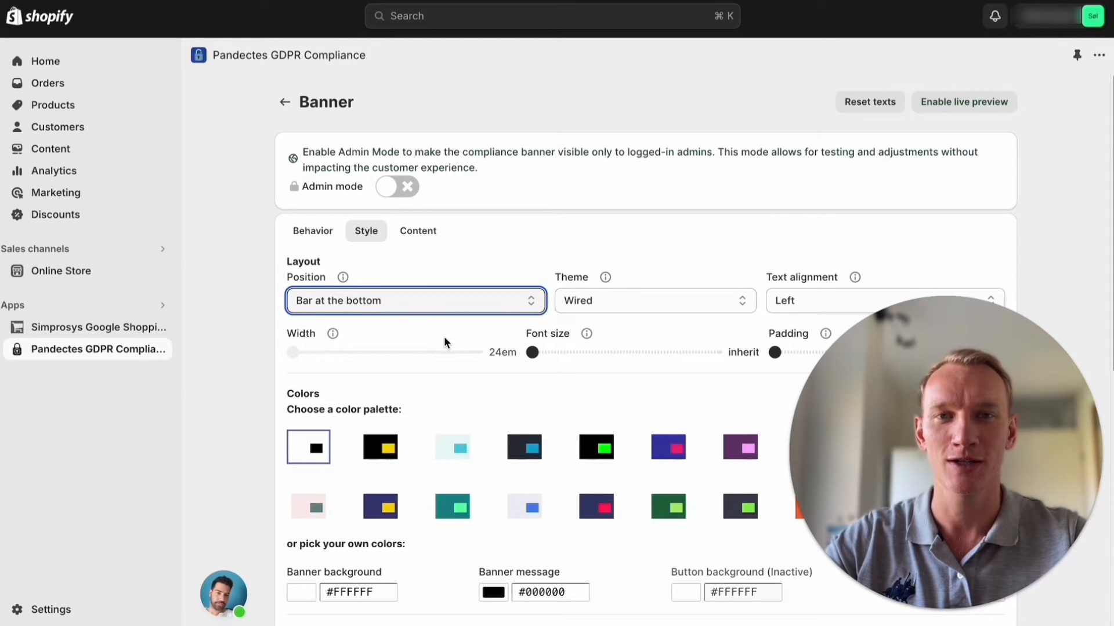
mouse_move(407, 315)
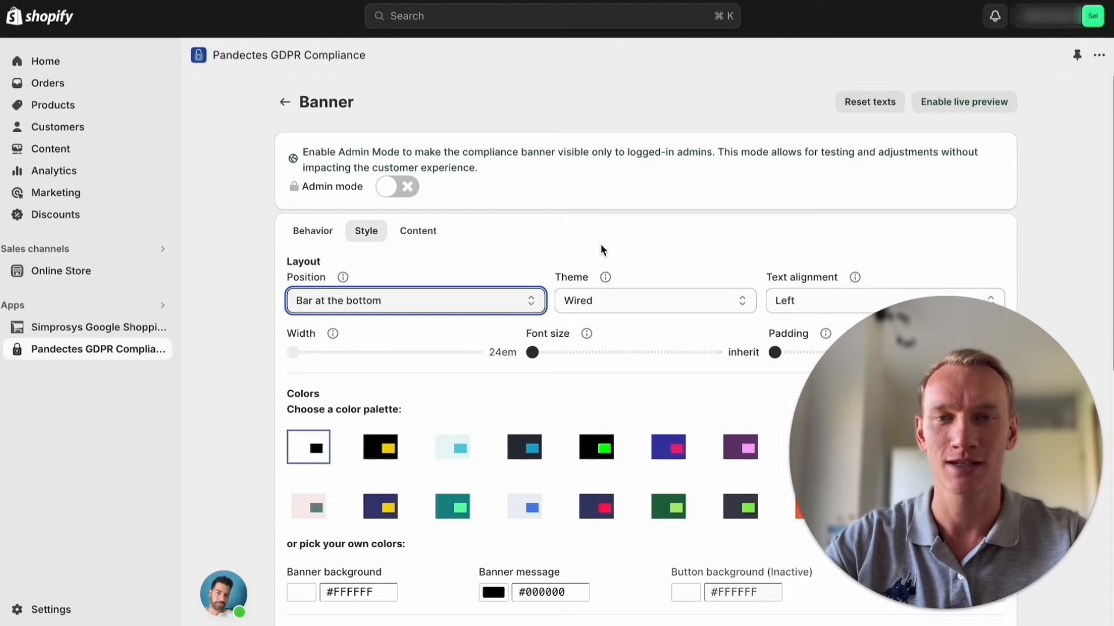
mouse_move(327, 116)
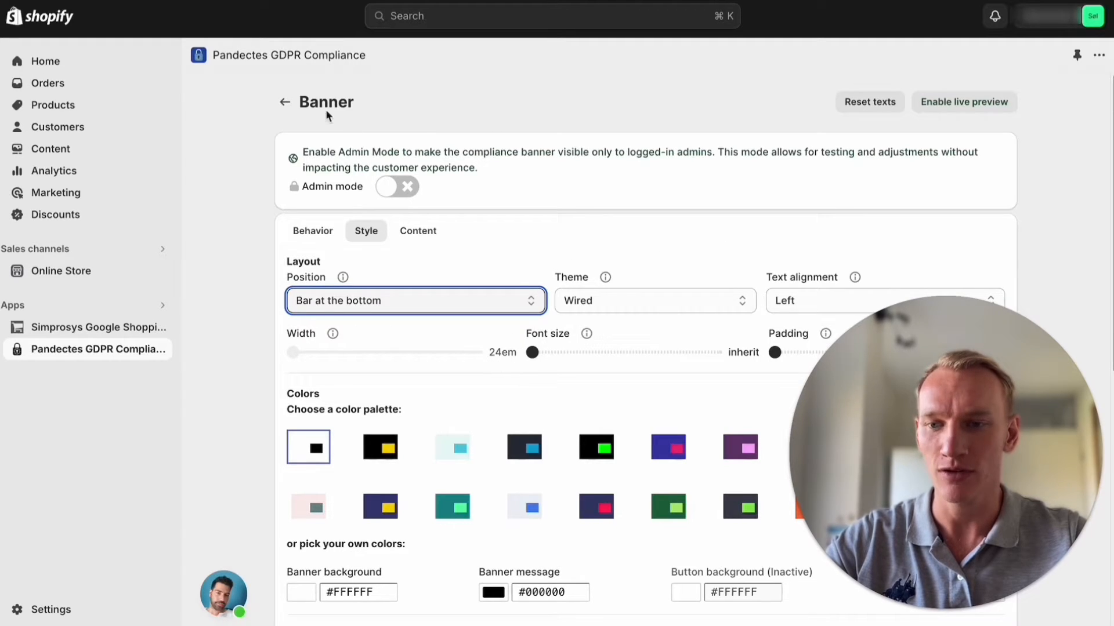
Review Integrations with Google Consent Mode and Google Analytics via Global Site Tag enabled.
click(285, 102)
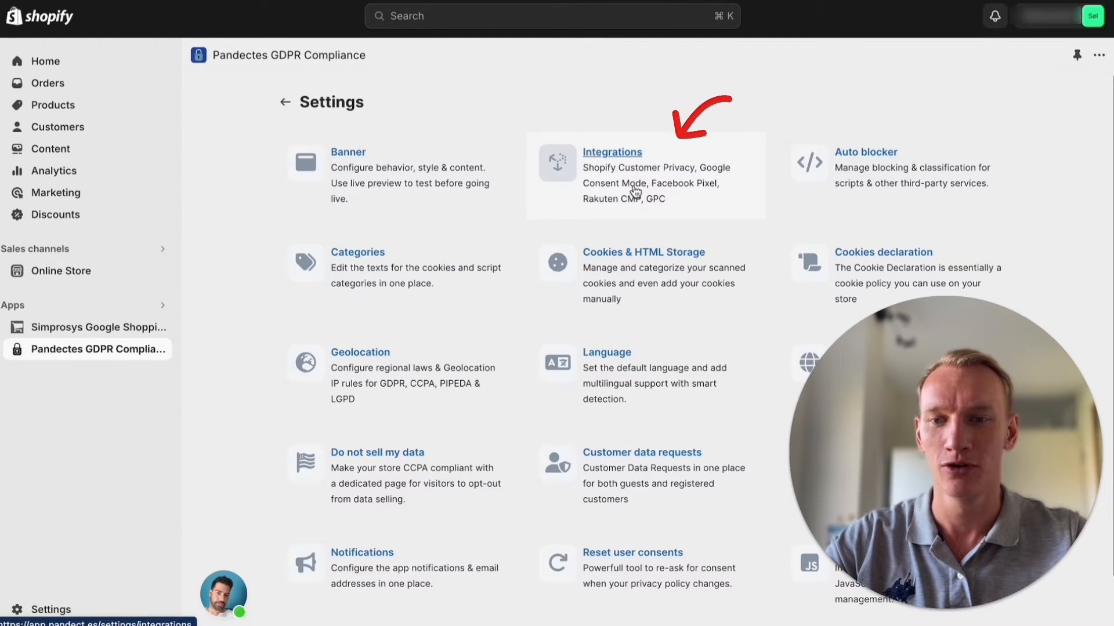
click(611, 152)
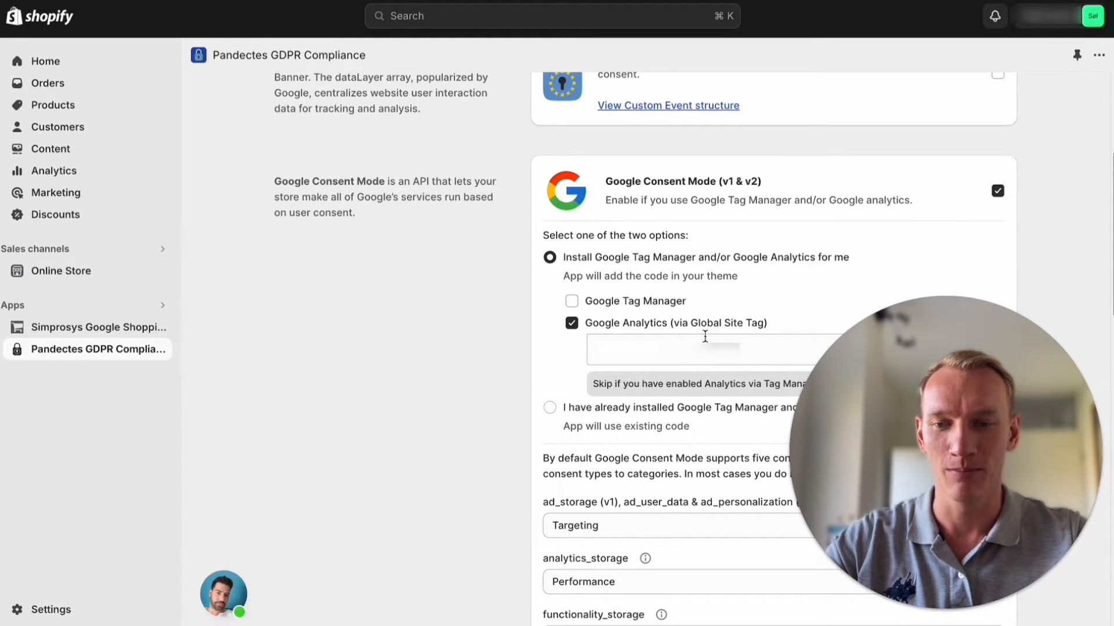
scroll(down, 3)
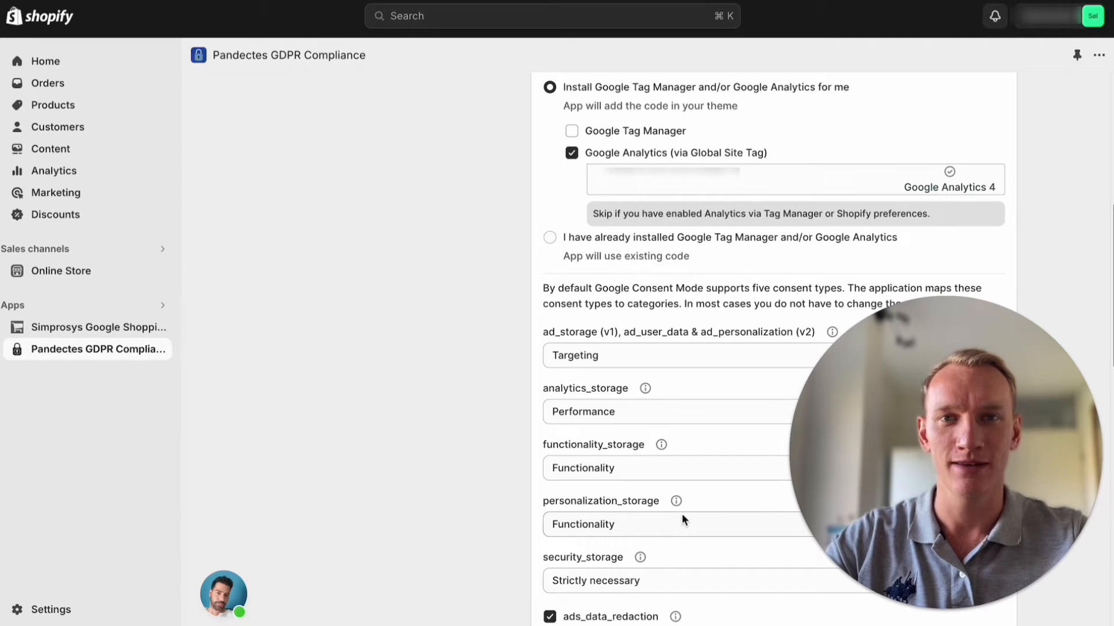
Go to Online Store Themes and choose Edit code for the current theme.
click(60, 270)
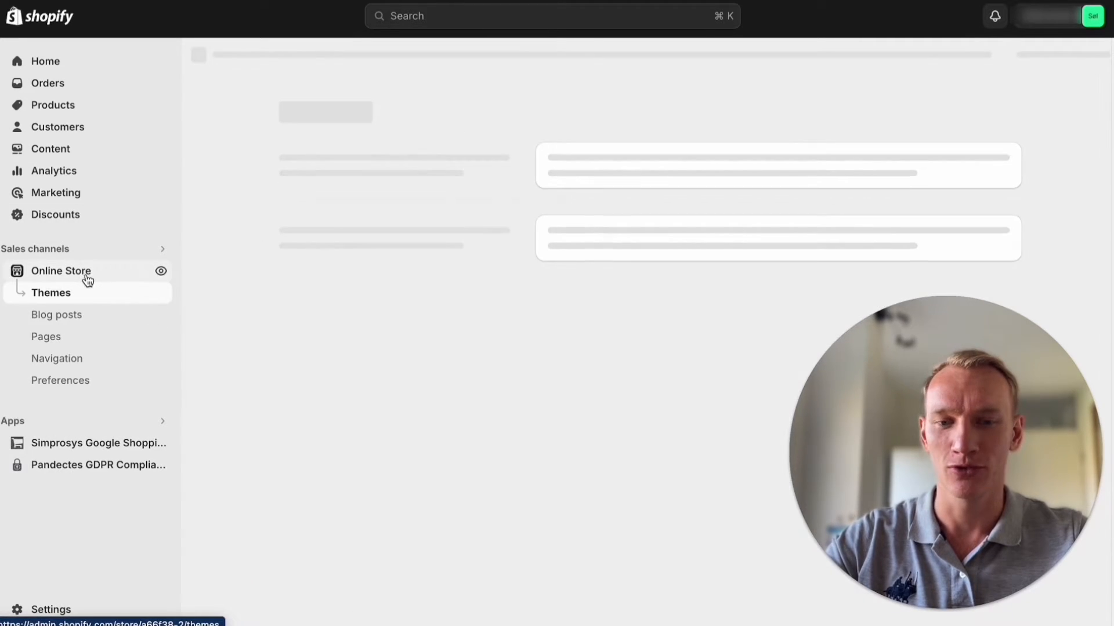
click(50, 292)
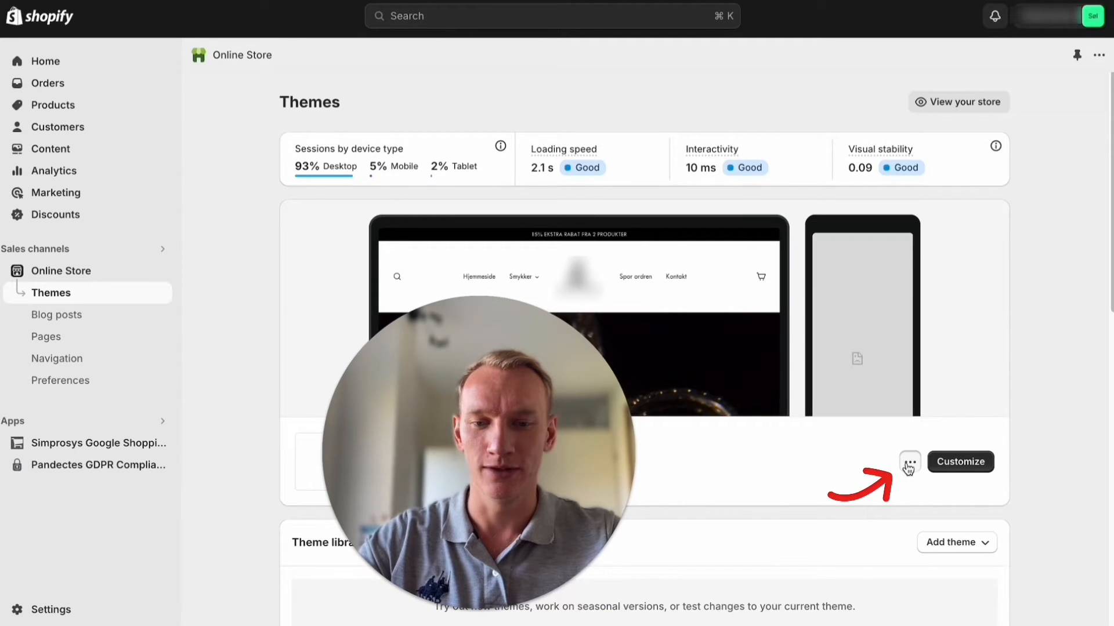
click(910, 462)
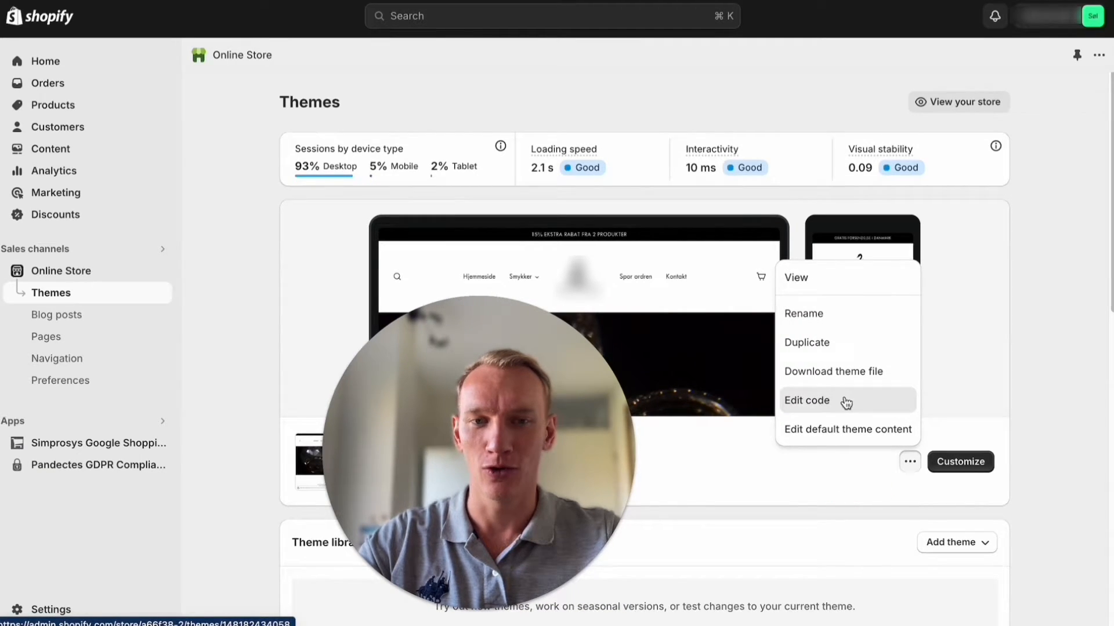
click(807, 400)
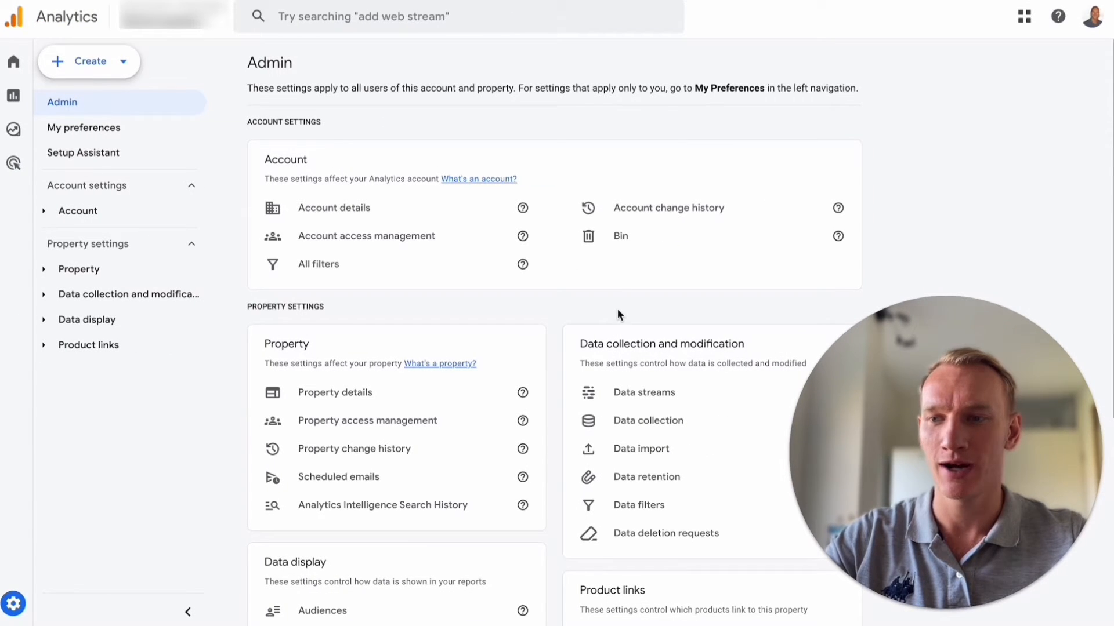
Review the Google Analytics property Admin settings, then return to the Shopify Themes page.
click(643, 392)
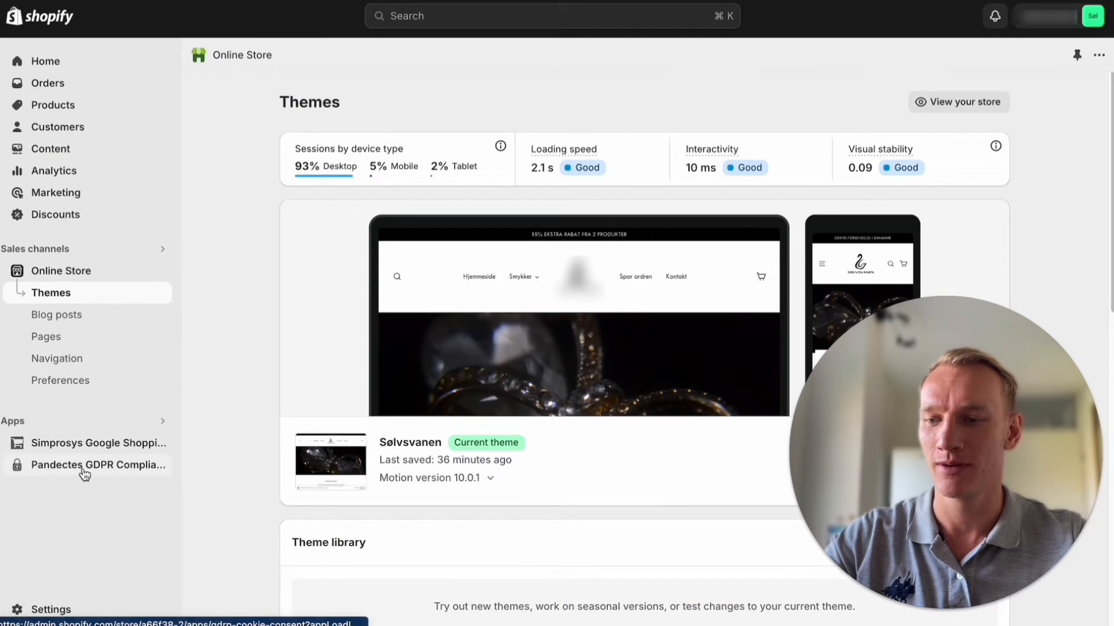
Reopen the Pandectes app and check its Integrations settings before returning to the dashboard.
click(98, 464)
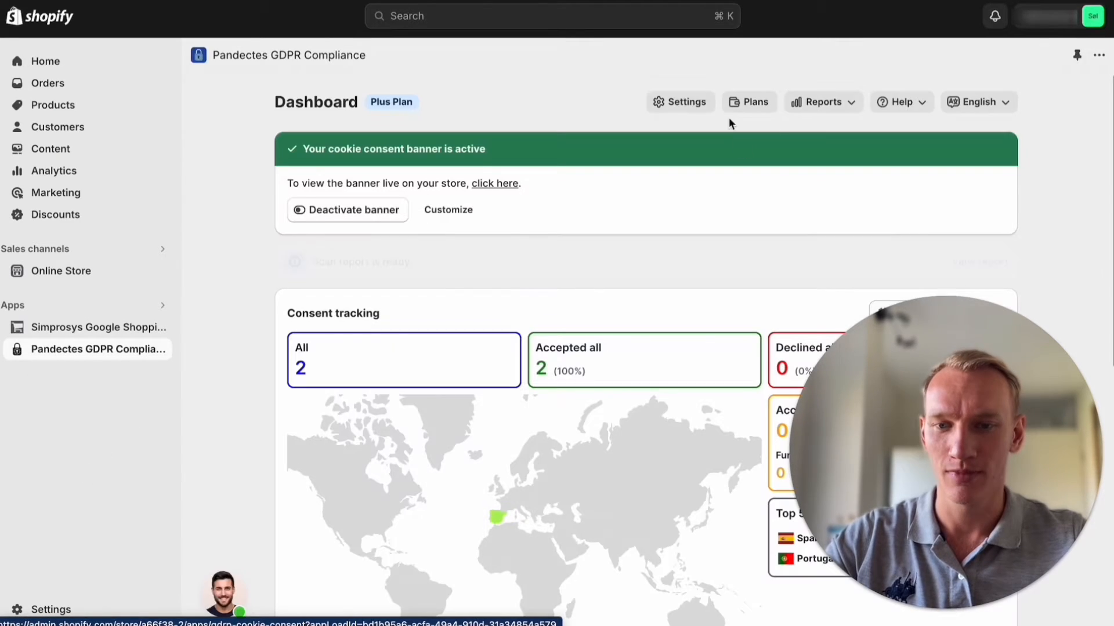
click(679, 102)
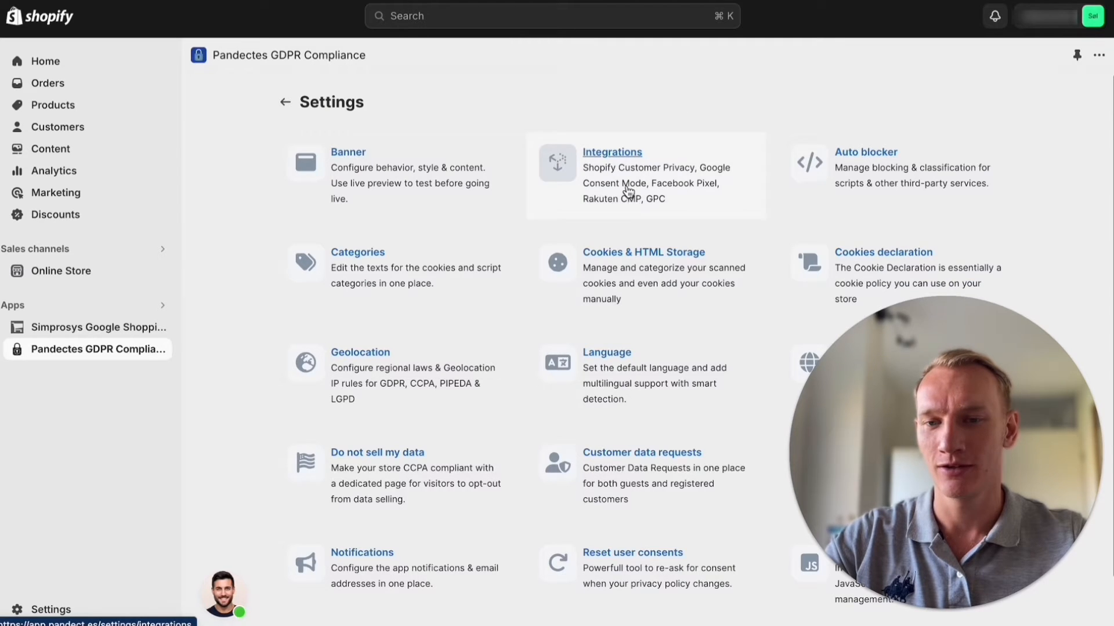
click(612, 152)
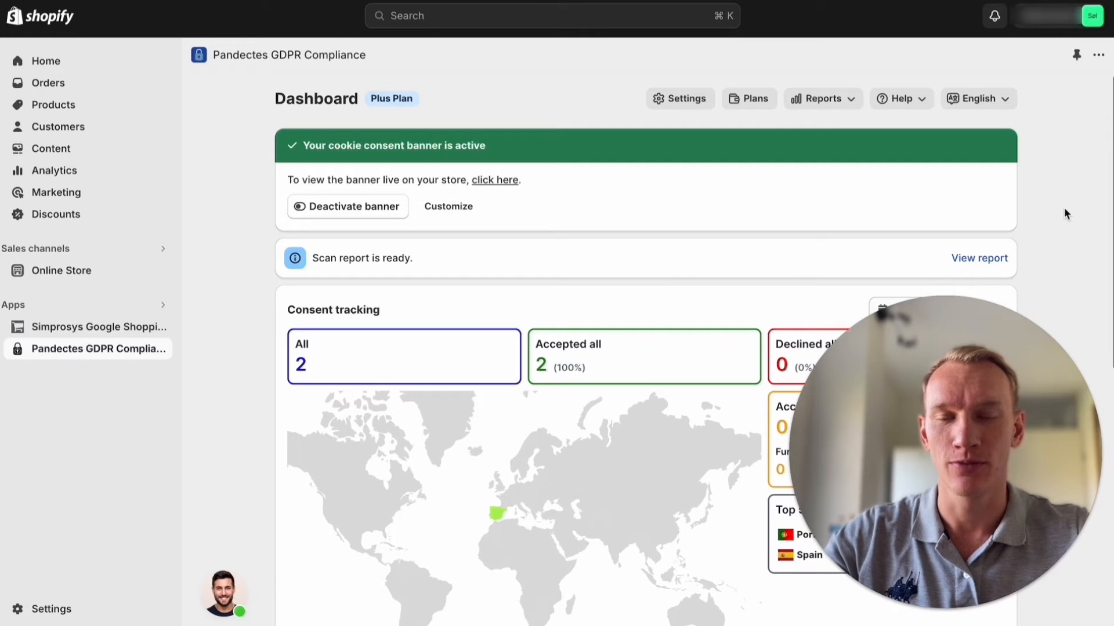
View the Pandectes plans with monthly pricing, showing Plus at $9 per month as active.
click(747, 99)
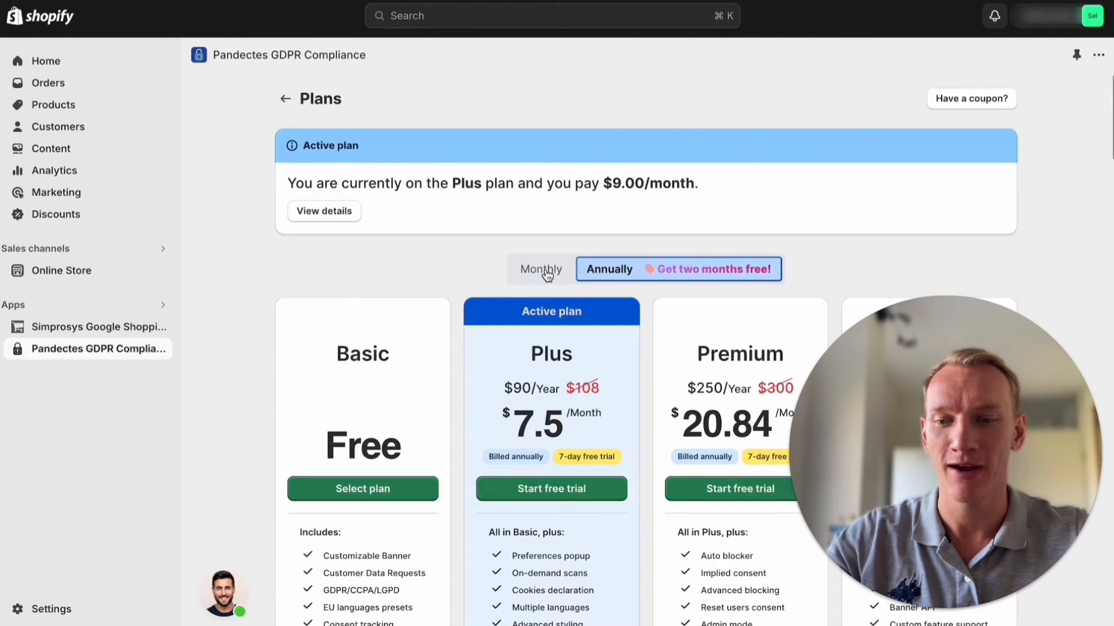
click(539, 268)
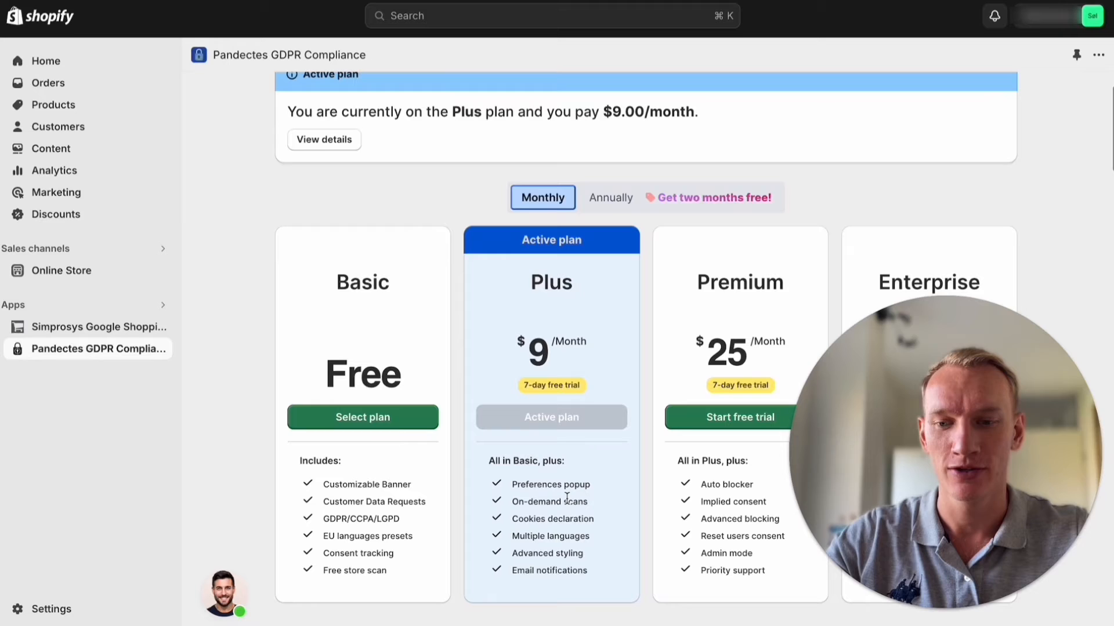
scroll(up, 3)
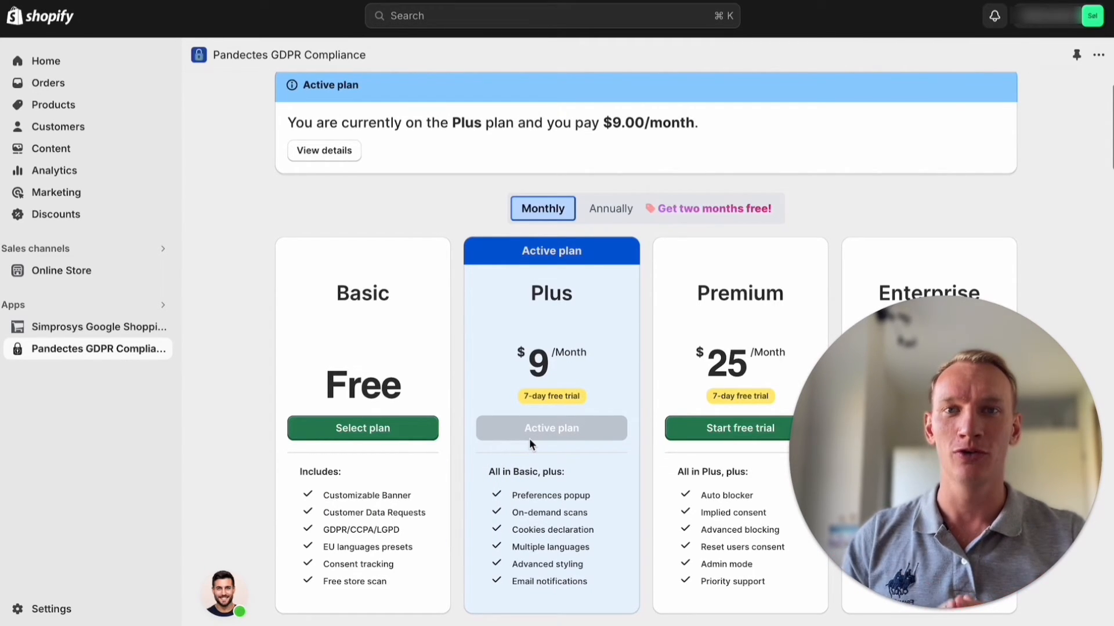
scroll(down, 3)
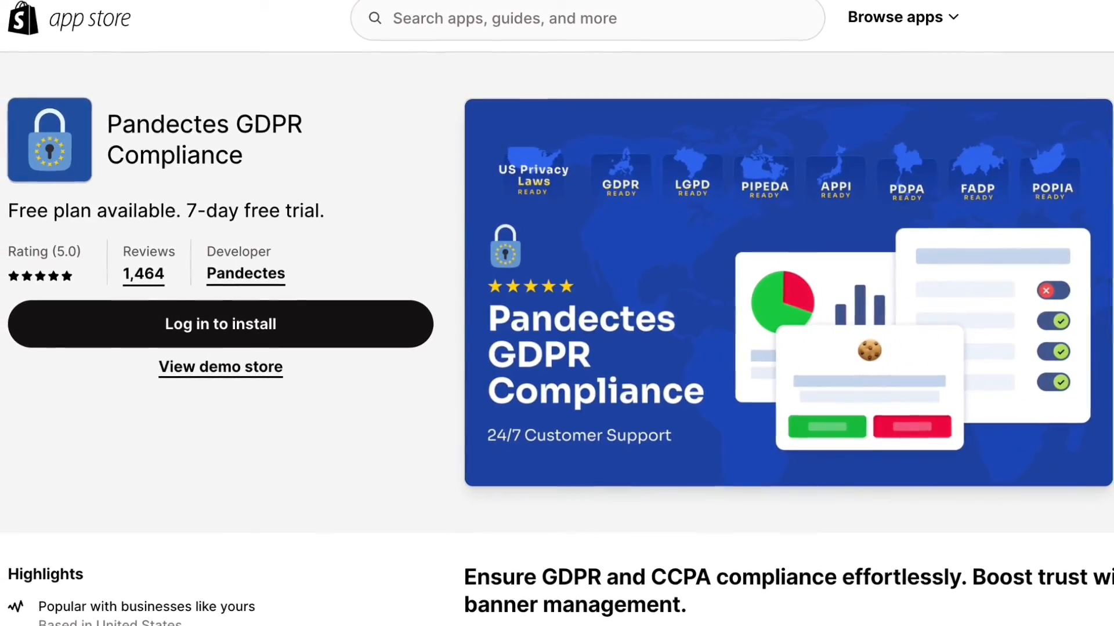
Scroll through the Pandectes GDPR Compliance App Store listing with free plan and 7-day trial.
scroll(down, 3)
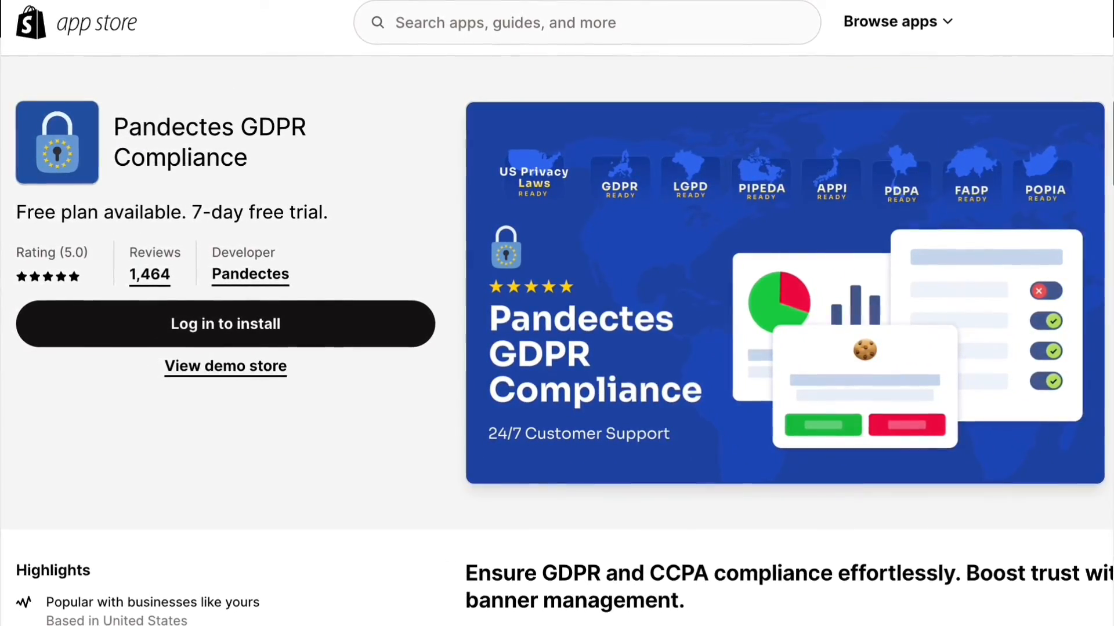